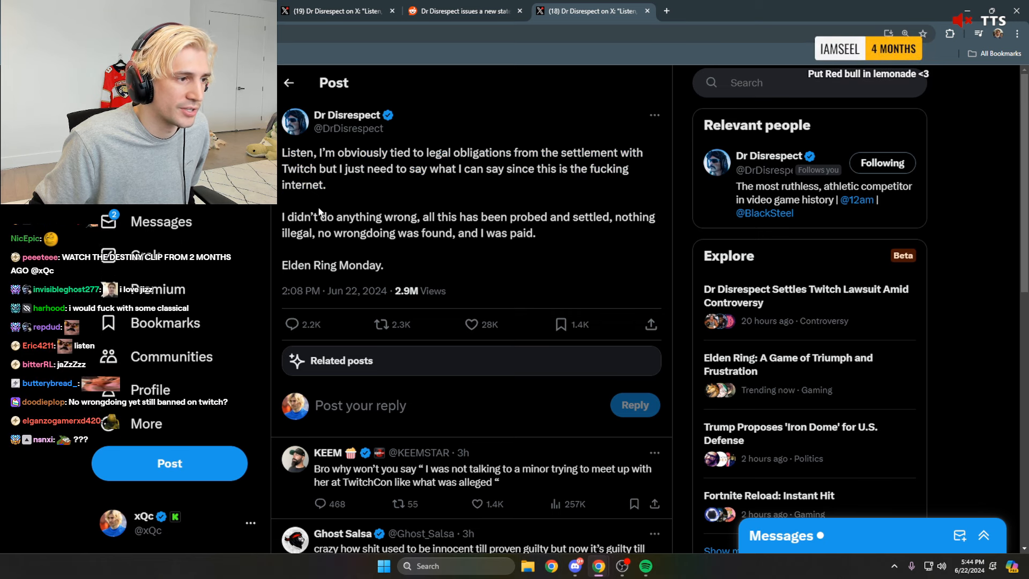
Step: Scroll down until the replies from KEEM, Ghost Salsa and Spicy chicken appear below the post
{"action": "left_click_drag", "start_coordinate": [282, 217], "coordinate": [420, 216]}
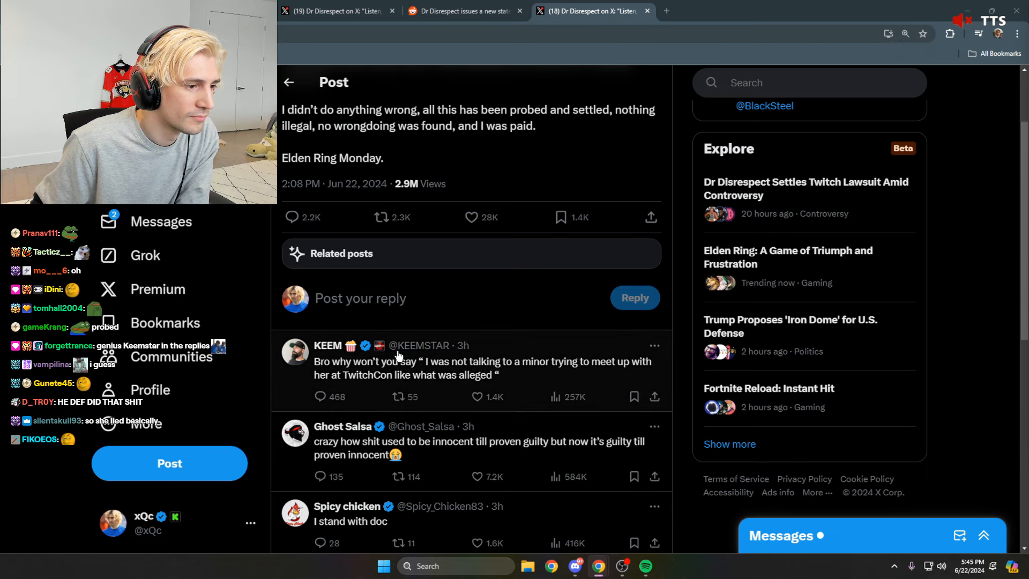
Step: Scroll back up so the full Dr Disrespect statement and author sit above the first replies
{"action": "left_click_drag", "start_coordinate": [314, 361], "coordinate": [394, 362]}
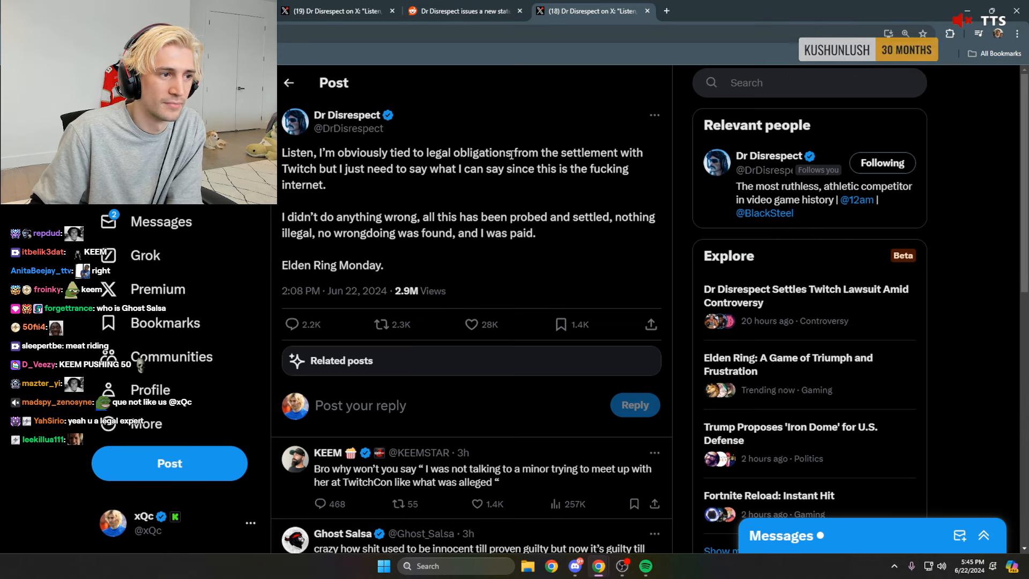
{"action": "scroll", "scroll_direction": "down", "scroll_amount": 3}
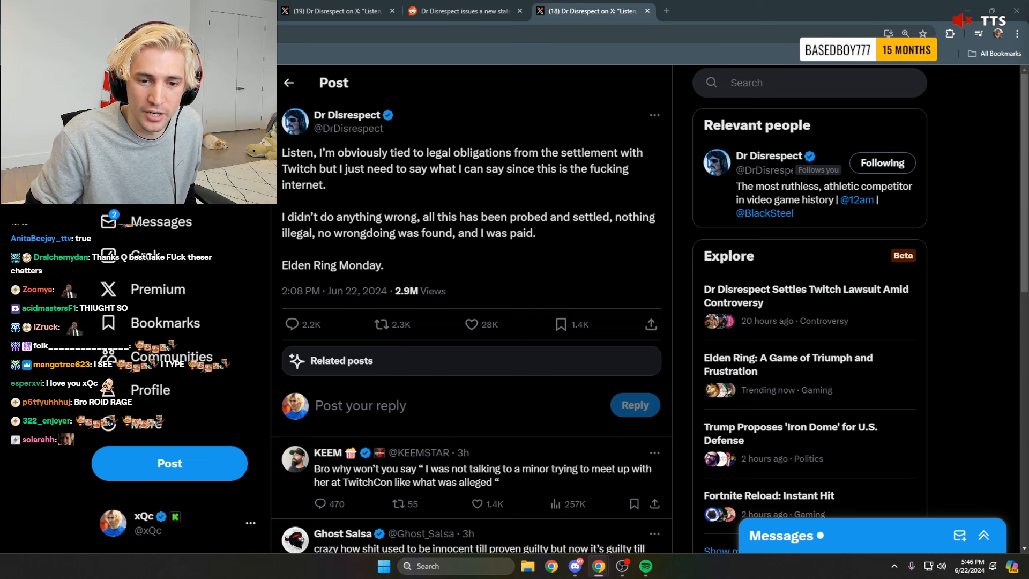
Step: Select the statement text from 'Listen' through 'I was paid.', stopping before 'Elden Ring Monday.'
{"action": "left_click_drag", "start_coordinate": [282, 152], "coordinate": [536, 232]}
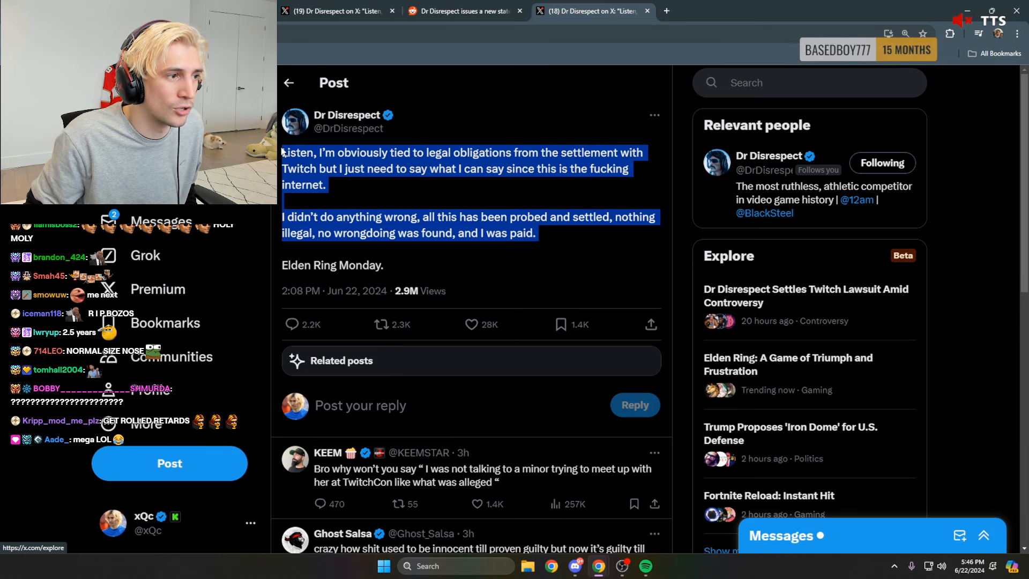